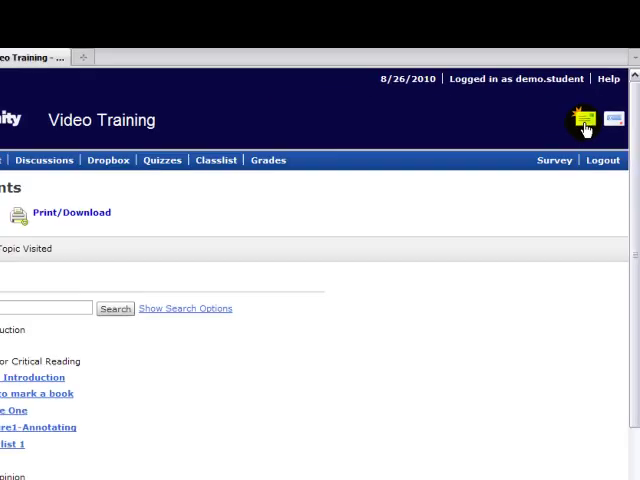
Open the Video Training course email Inbox from the header email icon.
left_click(578, 116)
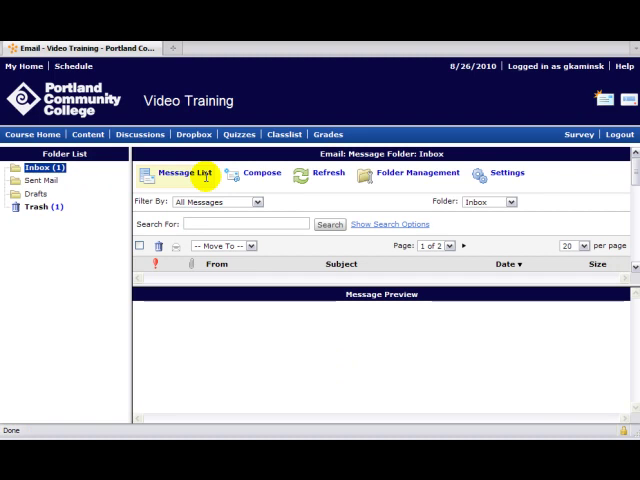
mouse_move(313, 308)
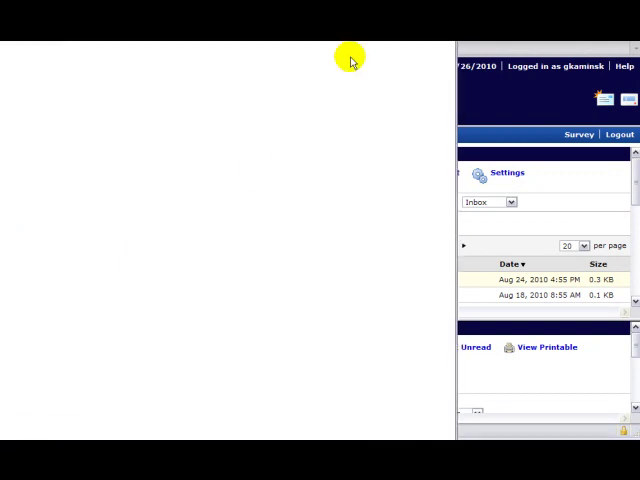
left_click(600, 95)
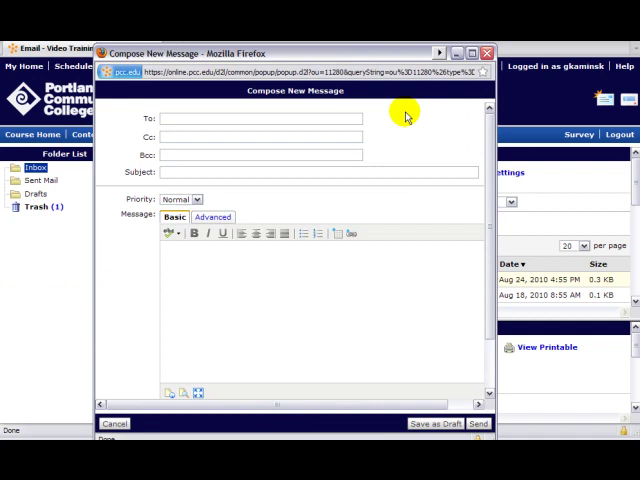
mouse_move(224, 211)
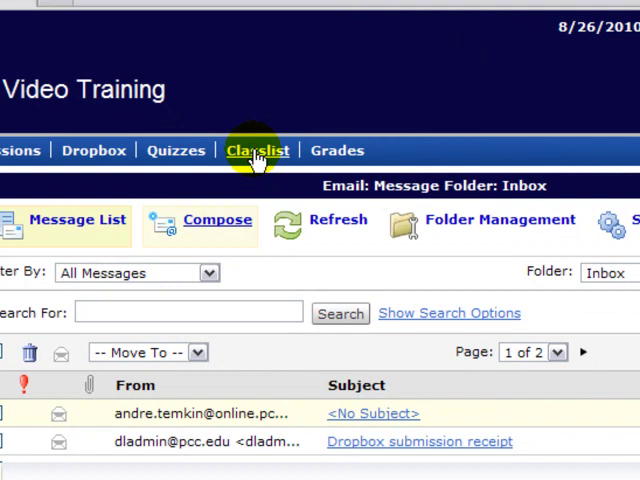
In Classlist, tick two classmates and email the selected users in a new window.
left_click(257, 150)
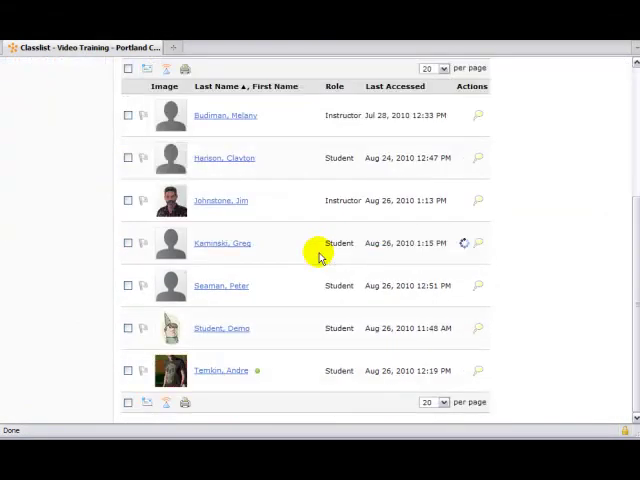
left_click(128, 200)
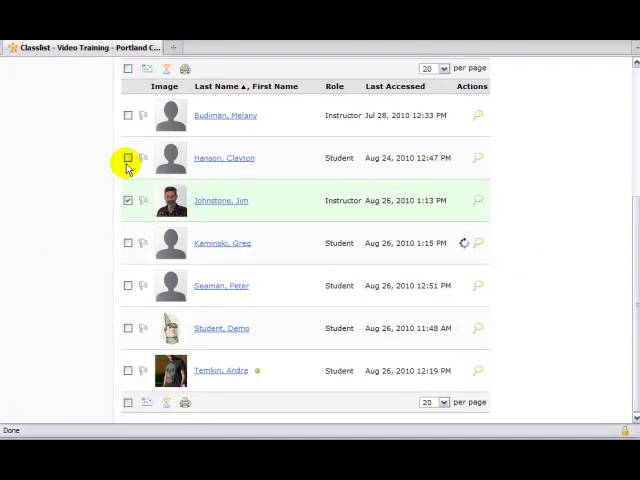
left_click(127, 114)
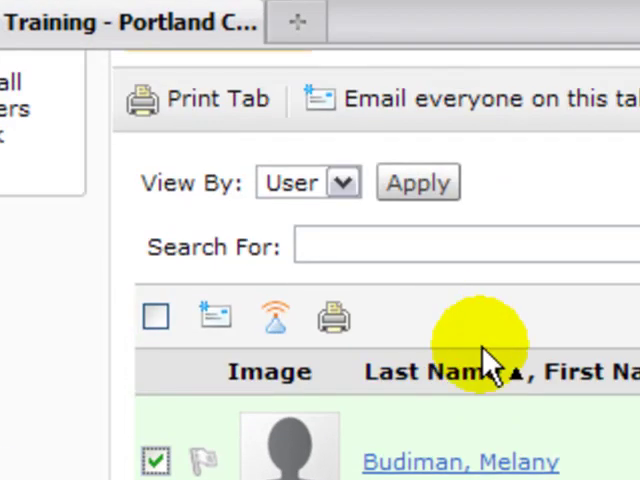
mouse_move(215, 318)
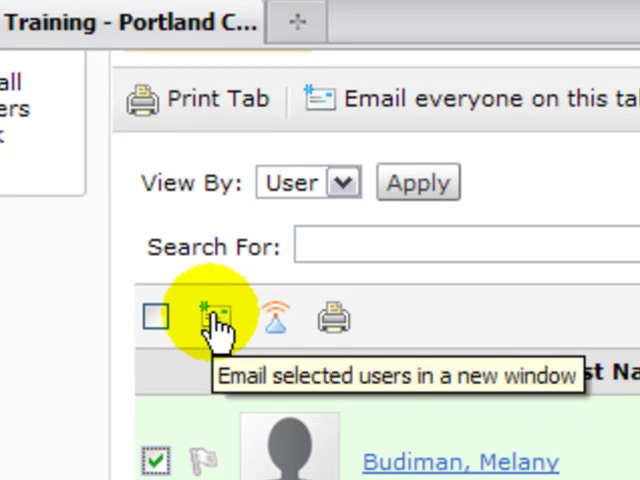
left_click(210, 315)
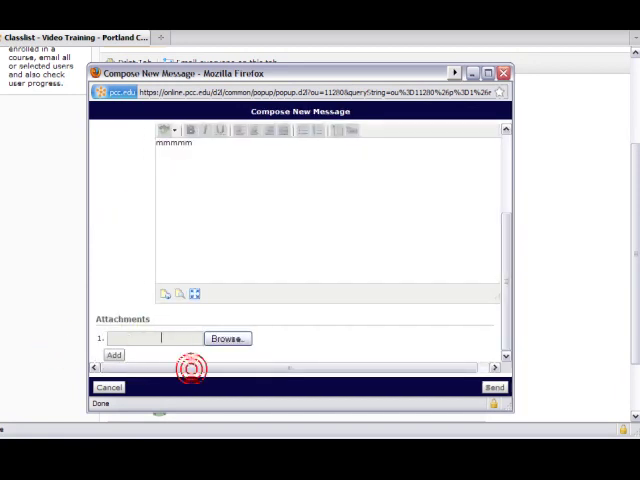
mouse_move(186, 344)
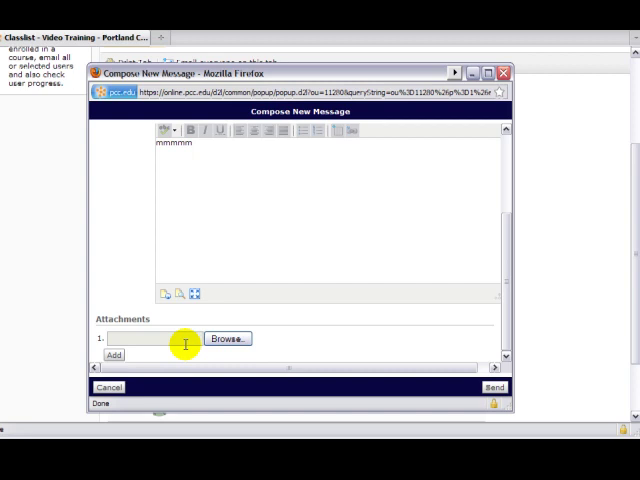
Choose a file from the computer to attach to the message.
left_click(228, 338)
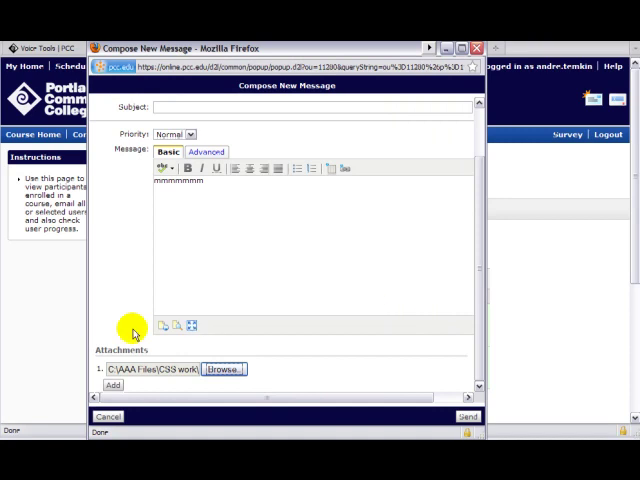
Add a second, empty attachment row below the first attached file.
left_click(111, 387)
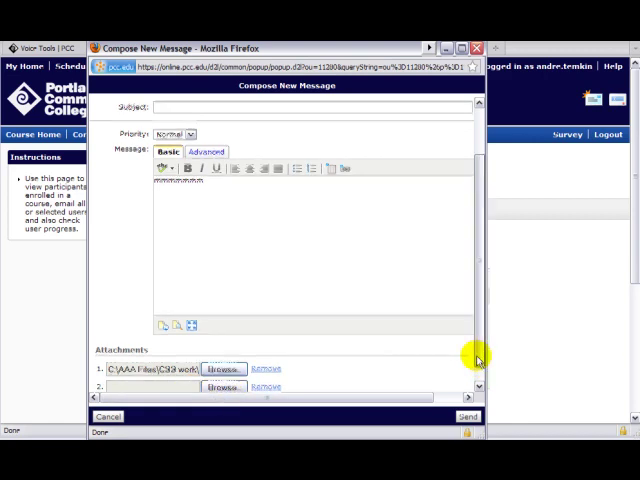
scroll("down", 3)
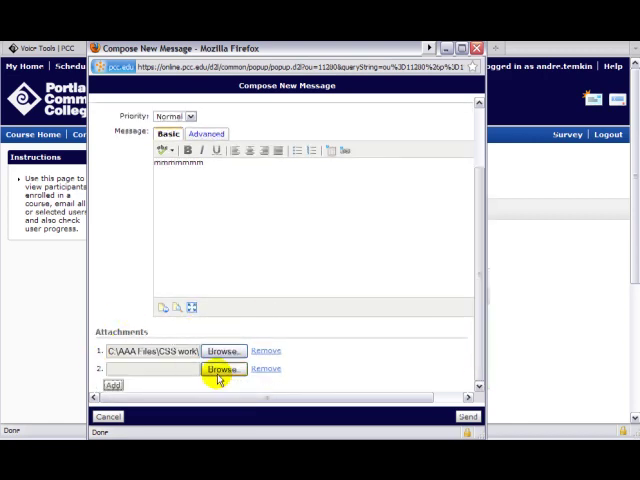
mouse_move(468, 418)
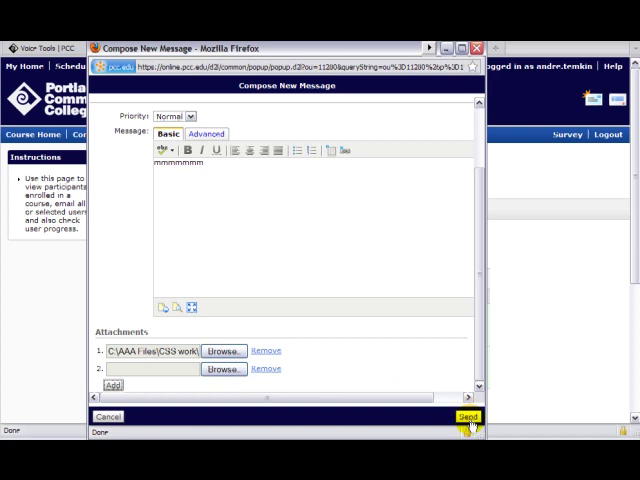
Send the subject-less message with its attachment to the chosen classmates.
left_click(468, 416)
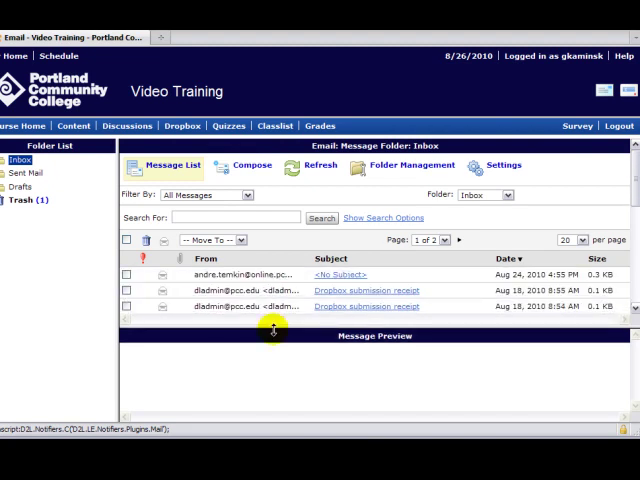
mouse_move(273, 125)
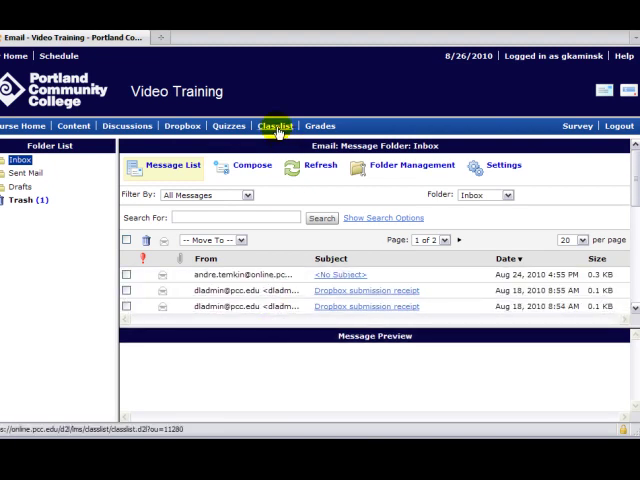